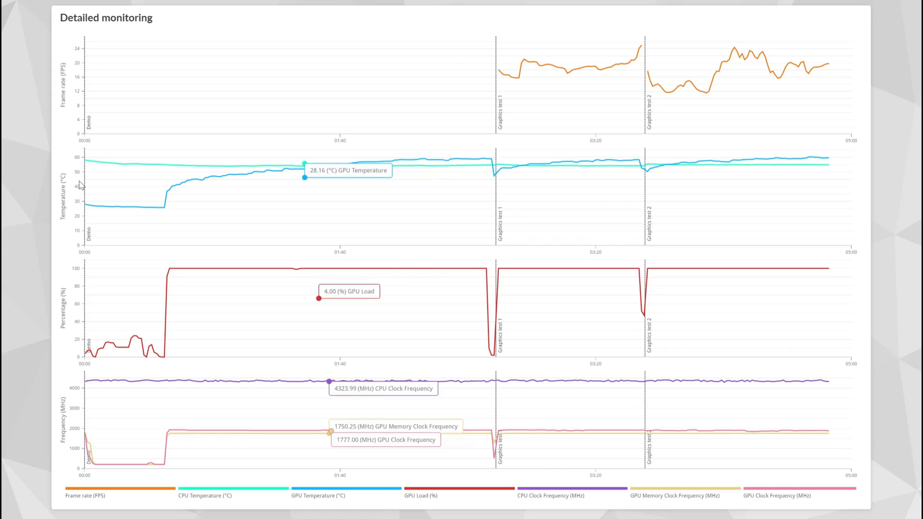
pyautogui.moveTo(91, 212)
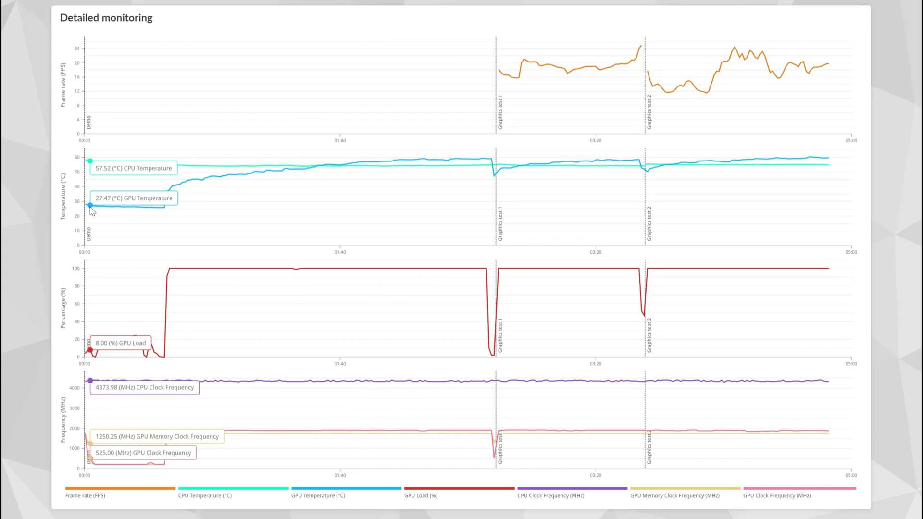
pyautogui.moveTo(151, 215)
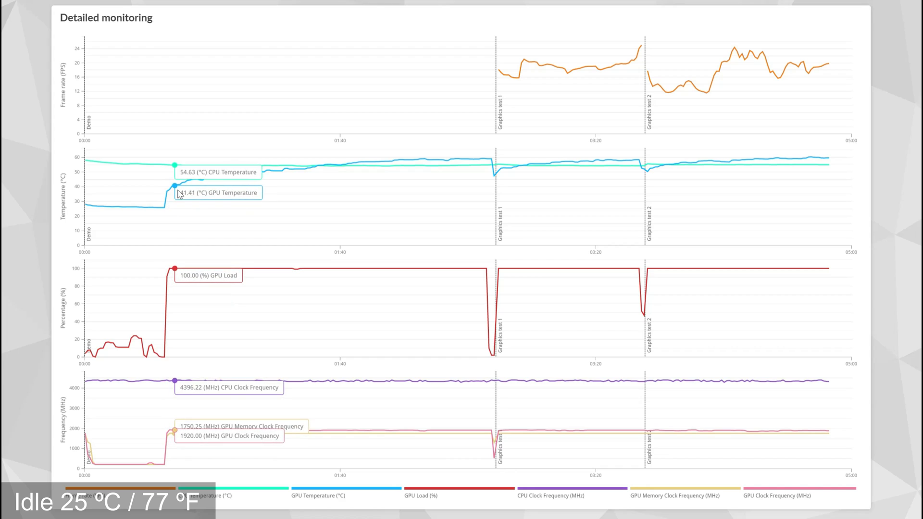
pyautogui.moveTo(216, 187)
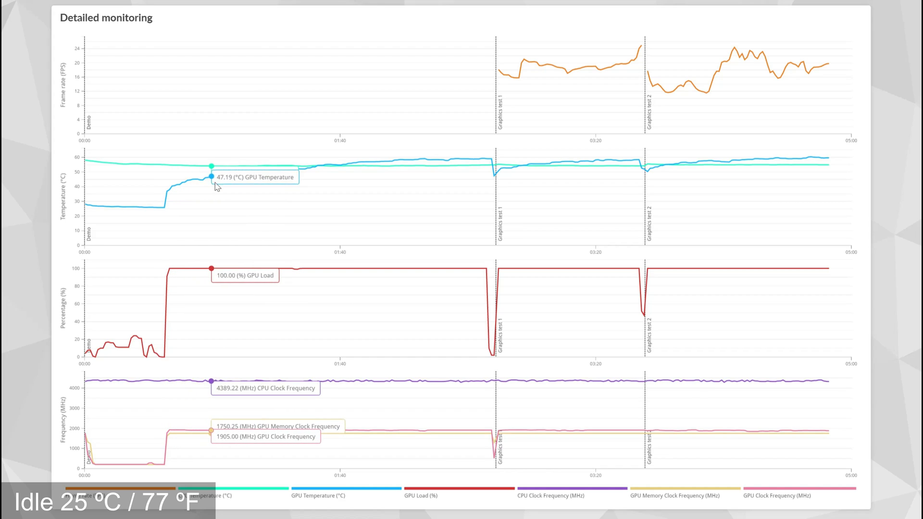
pyautogui.moveTo(236, 186)
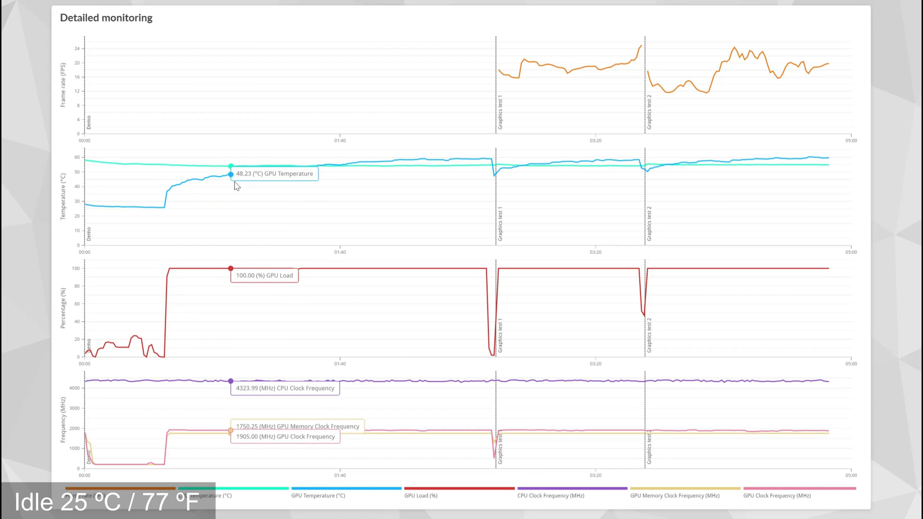
pyautogui.moveTo(262, 174)
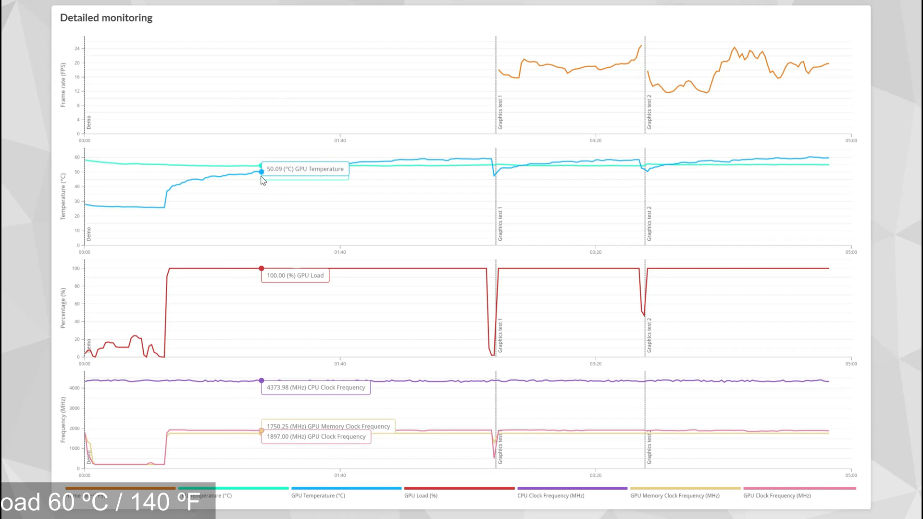
pyautogui.moveTo(294, 175)
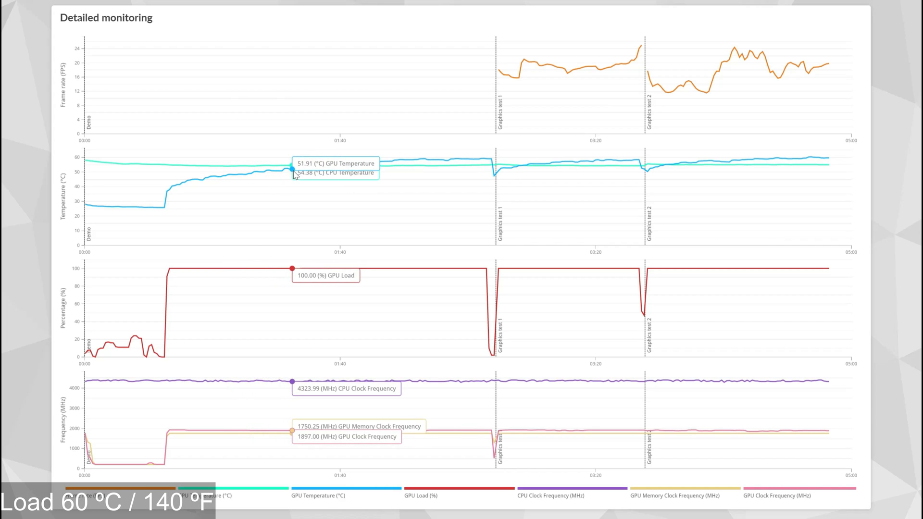
pyautogui.moveTo(337, 165)
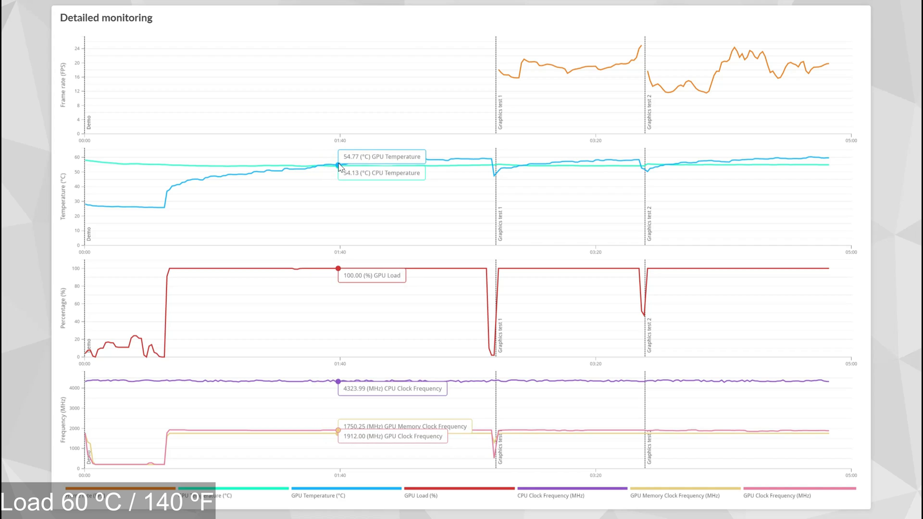
pyautogui.moveTo(378, 164)
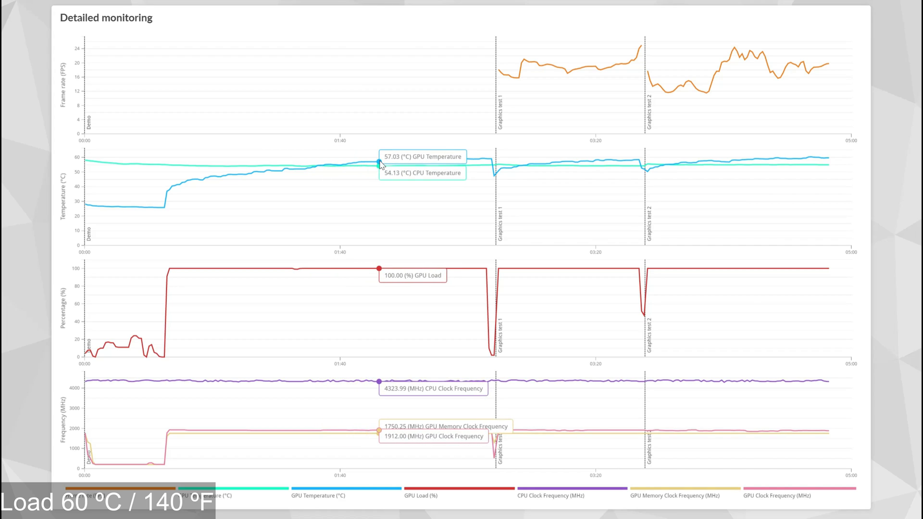
pyautogui.moveTo(422, 160)
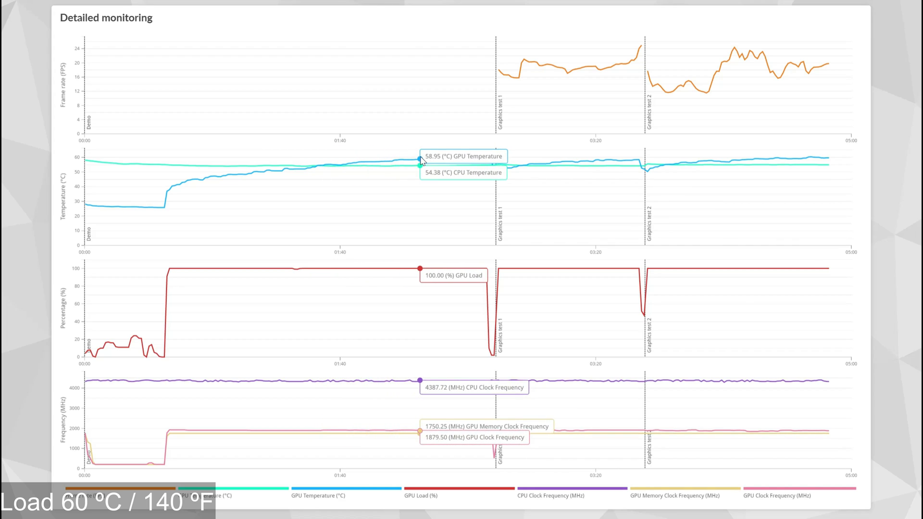
pyautogui.moveTo(445, 163)
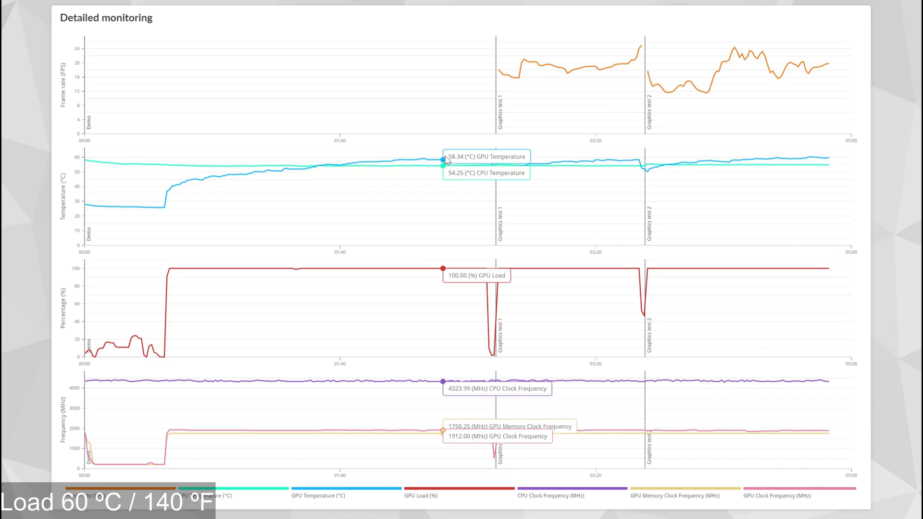
pyautogui.moveTo(495, 165)
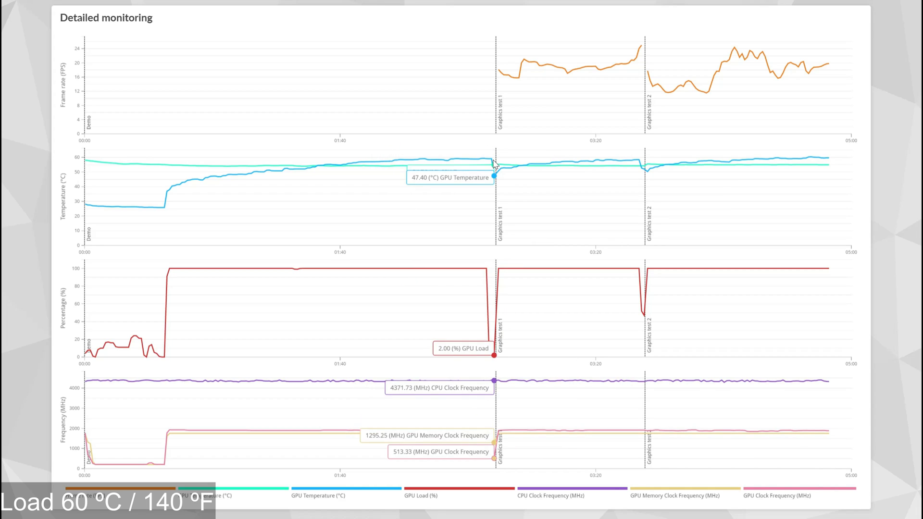
pyautogui.moveTo(588, 165)
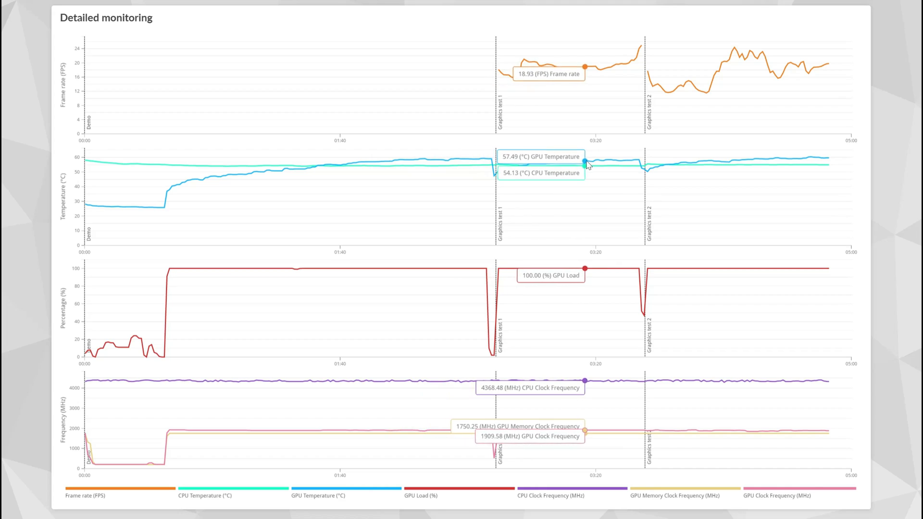
pyautogui.moveTo(642, 163)
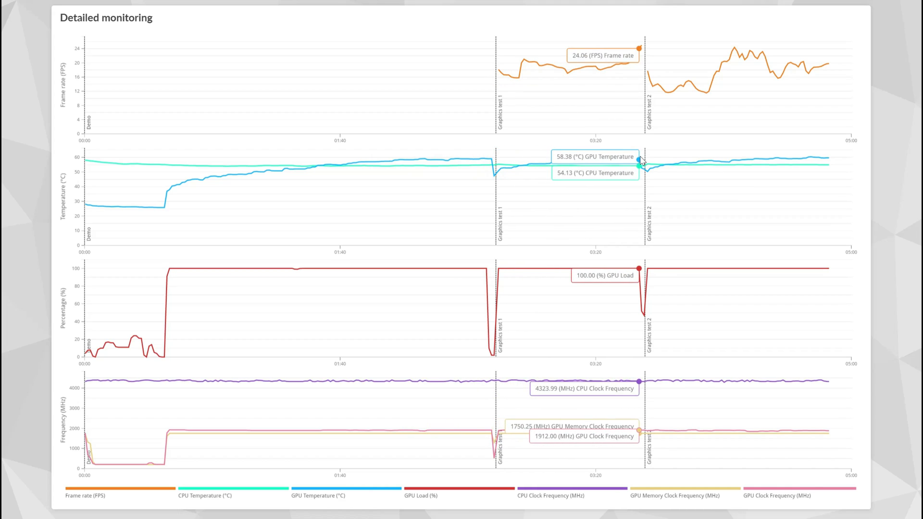
pyautogui.moveTo(730, 163)
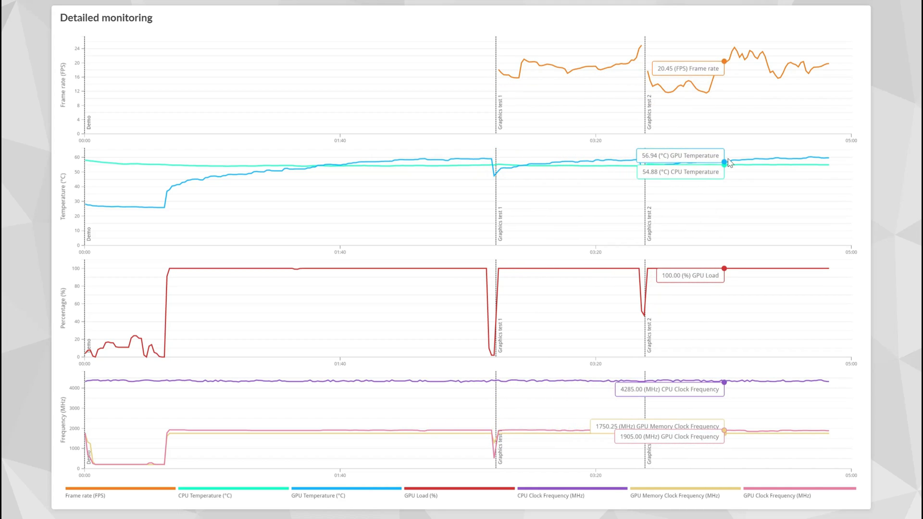
pyautogui.moveTo(806, 162)
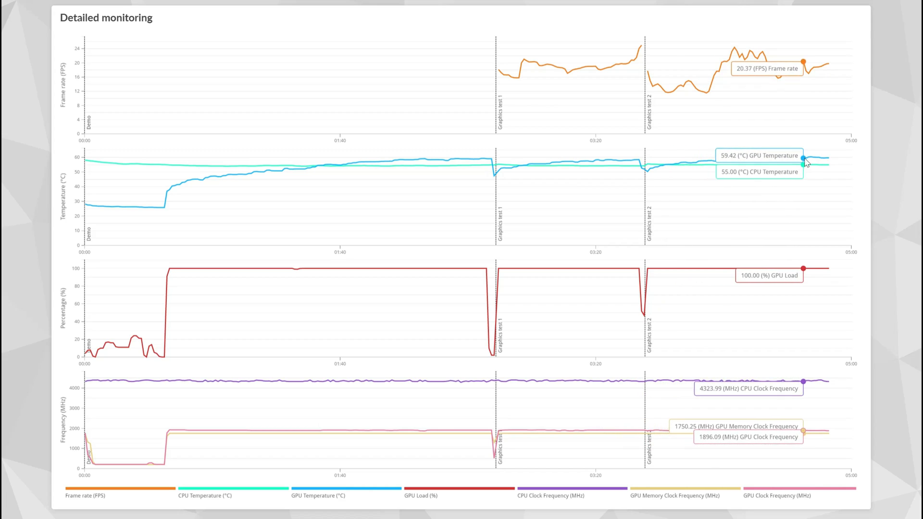